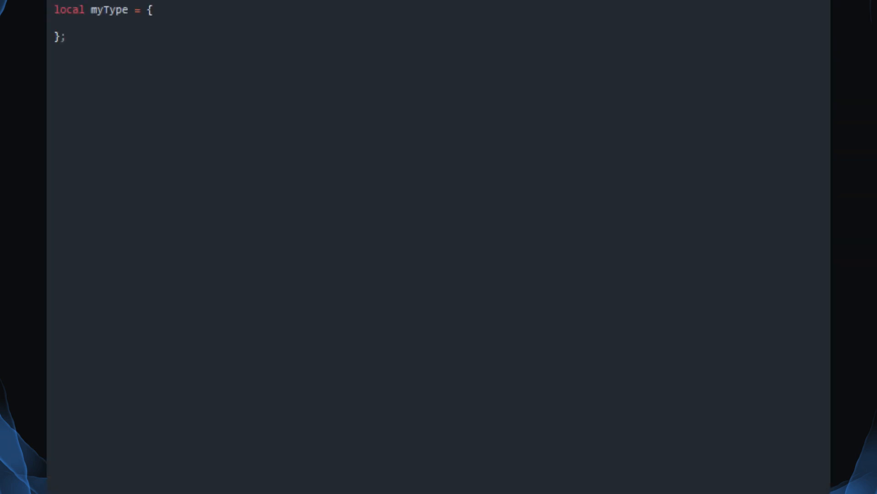
pyautogui.write('myType.__index = myType;')
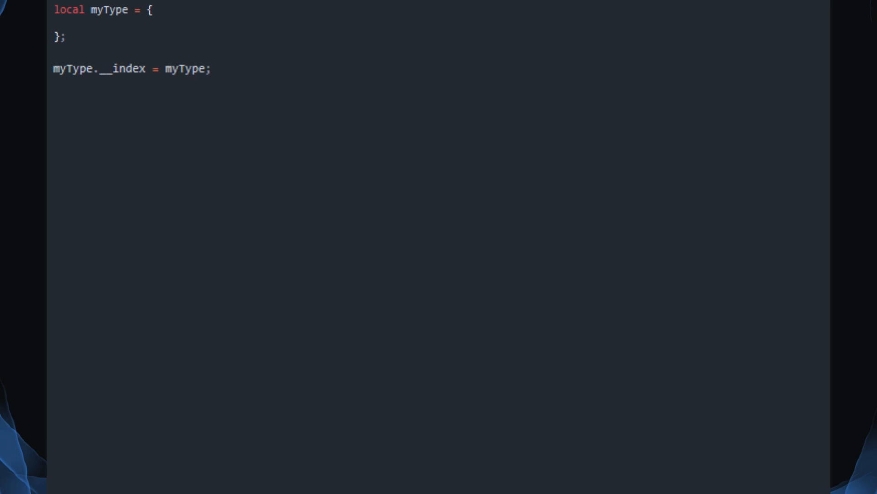